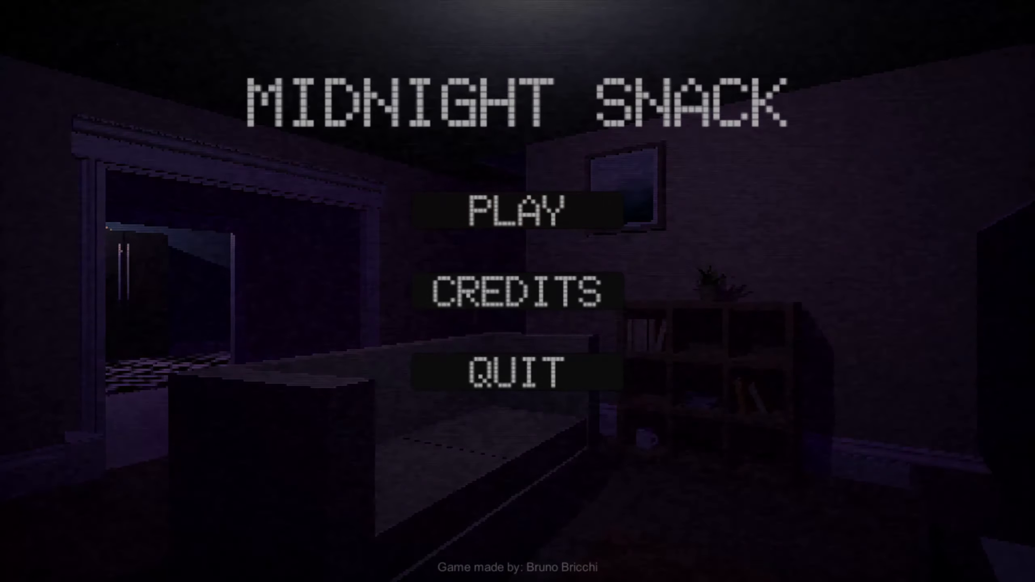
Step: Start the game from the title screen and explore the bedroom up to the desk
{"action": "left_click", "coordinate": [517, 213]}
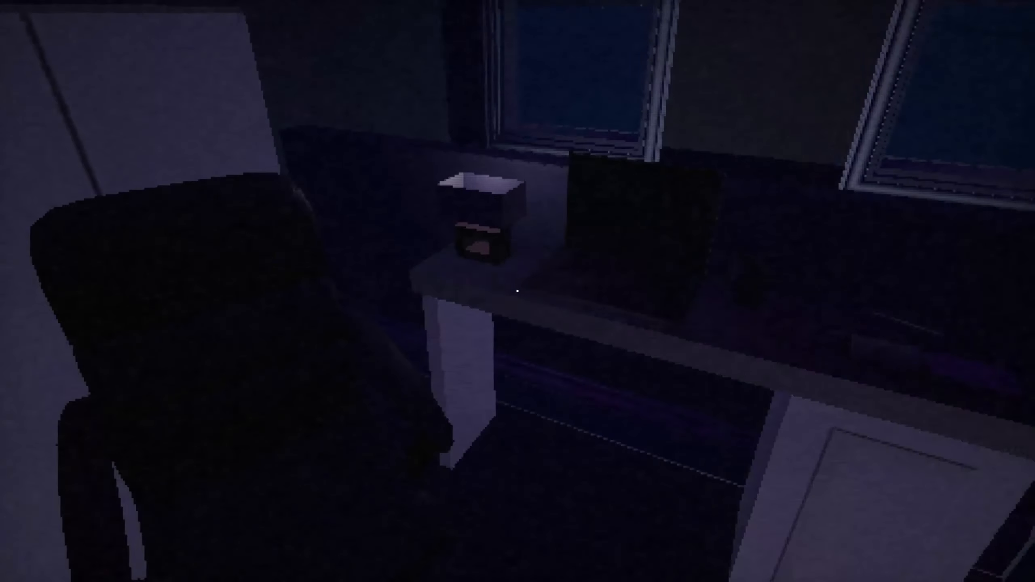
{"action": "mouse_move", "coordinate": [517, 291]}
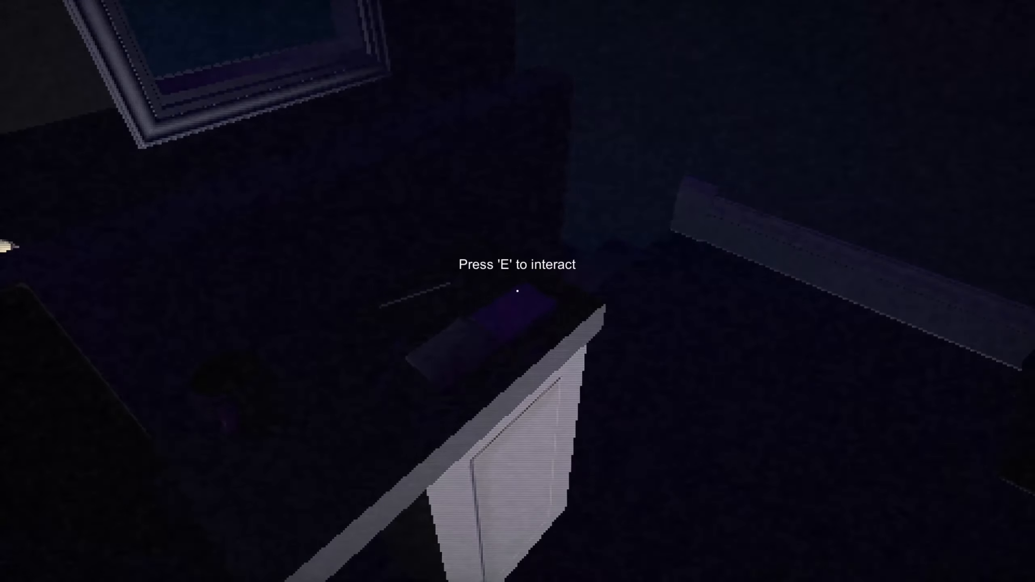
Step: Interact with the bedside cabinet item, then face the two bedroom windows
{"action": "key", "text": "e"}
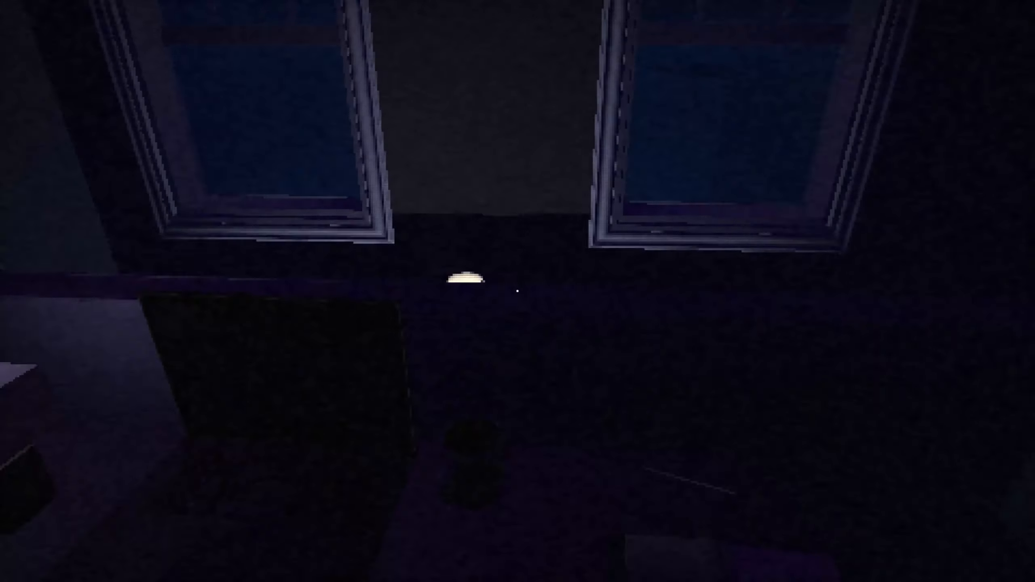
{"action": "mouse_move", "coordinate": [517, 291]}
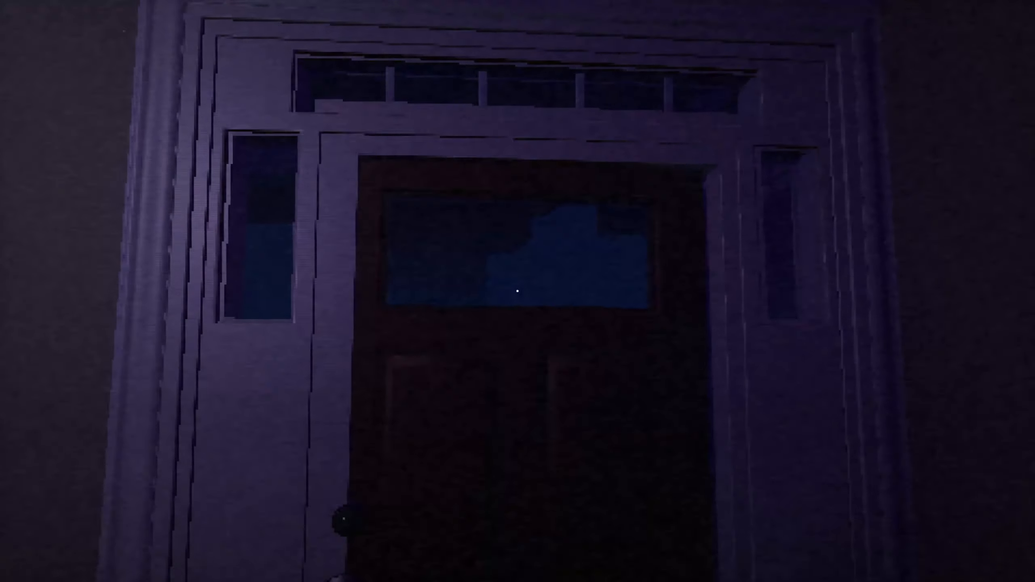
{"action": "mouse_move", "coordinate": [518, 291]}
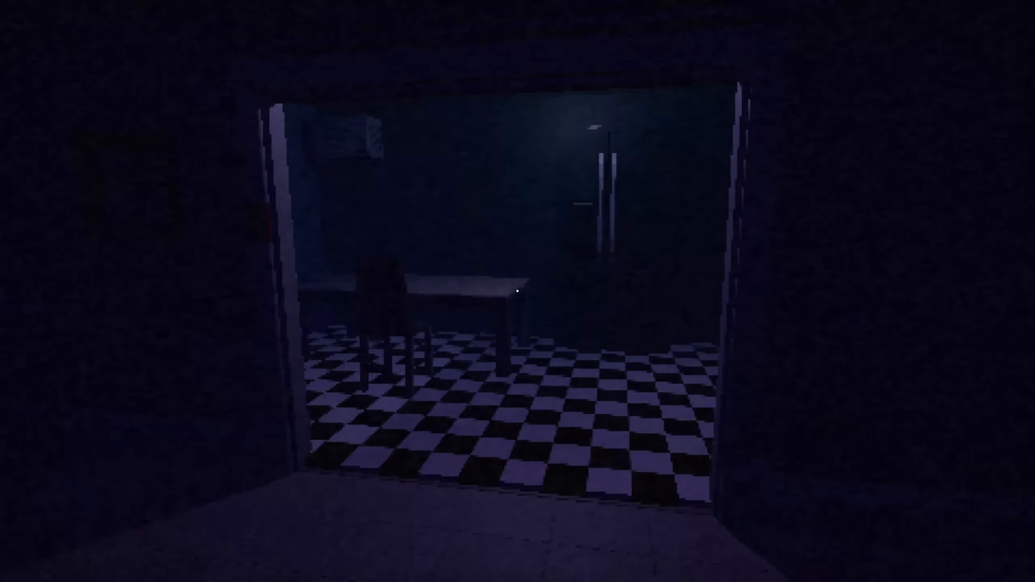
{"action": "mouse_move", "coordinate": [517, 292]}
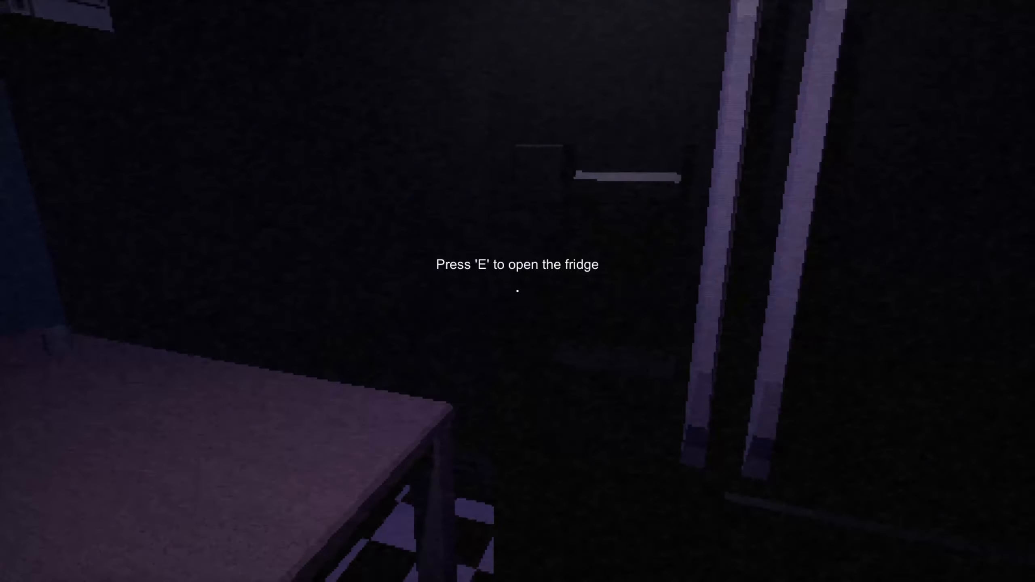
Step: Open the kitchen fridge and take the plate of drumsticks
{"action": "key", "text": "e"}
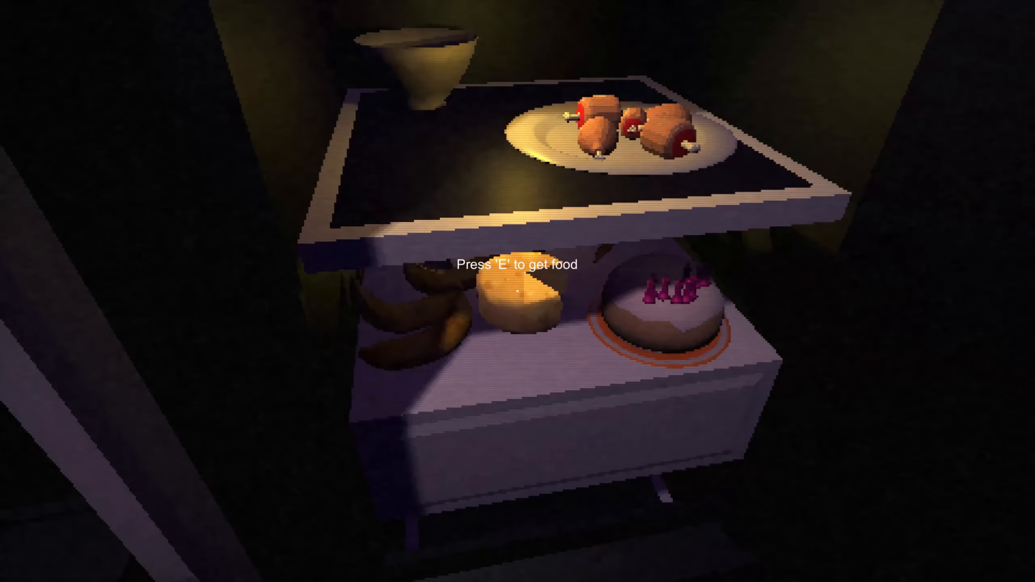
{"action": "key", "text": "e"}
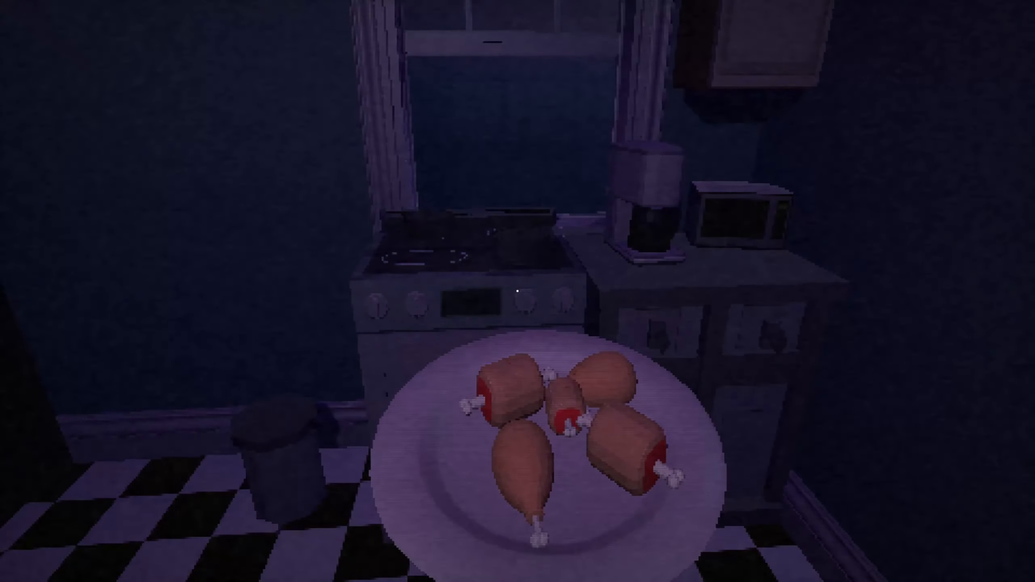
{"action": "mouse_move", "coordinate": [517, 291]}
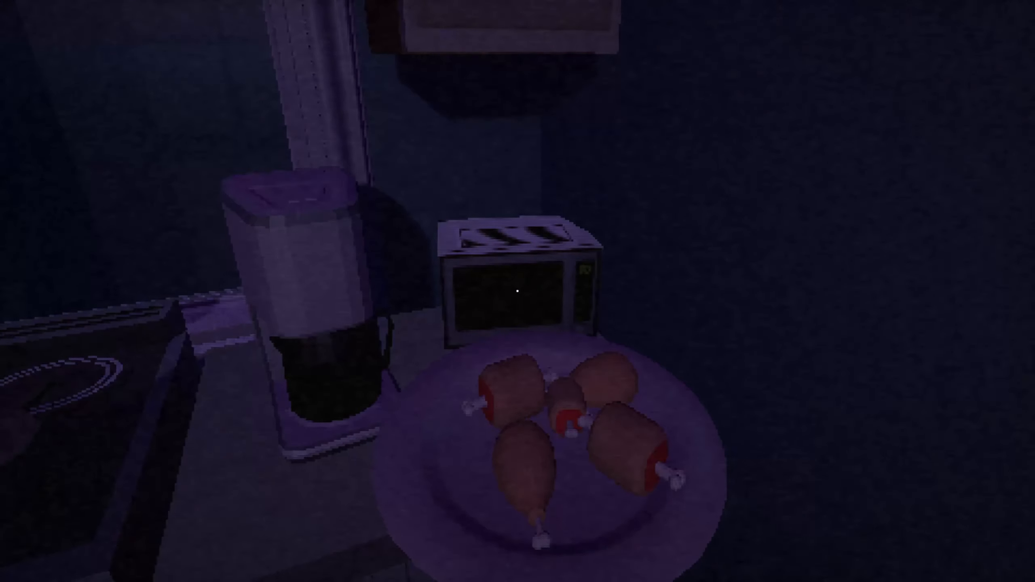
{"action": "mouse_move", "coordinate": [518, 291]}
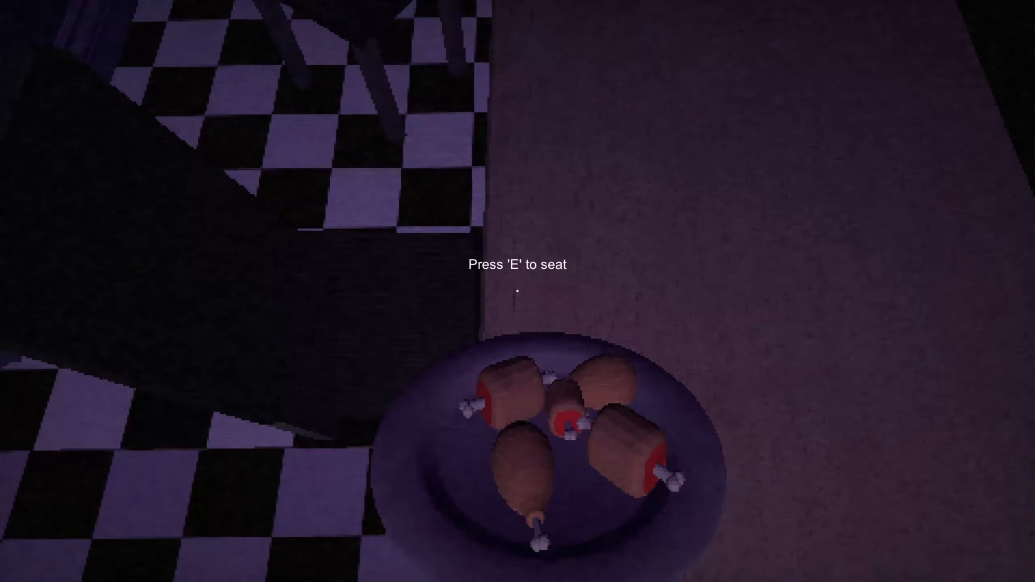
Step: Sit at the kitchen table and eat every drumstick until the plate is empty
{"action": "key", "text": "e"}
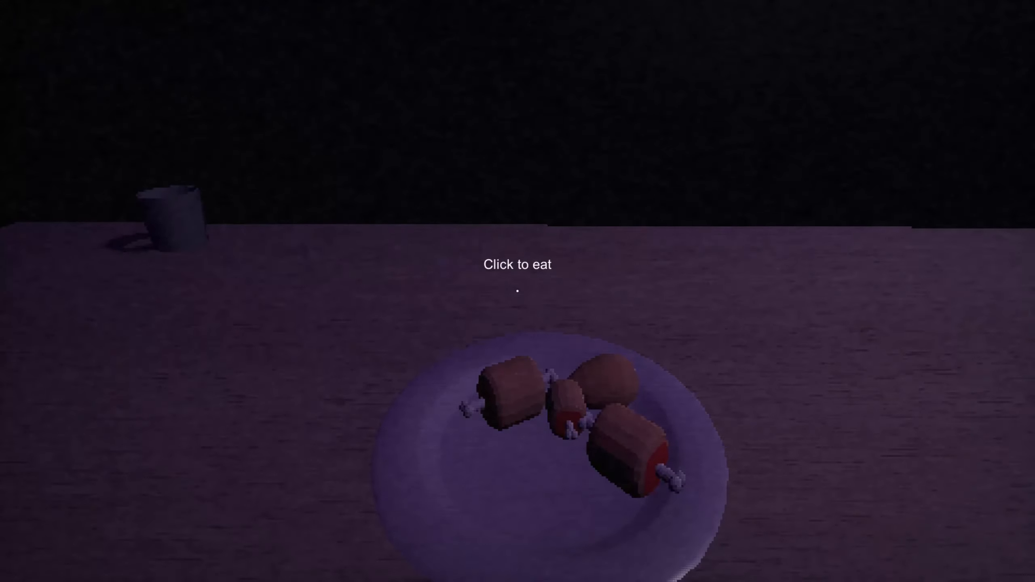
{"action": "left_click", "coordinate": [518, 291]}
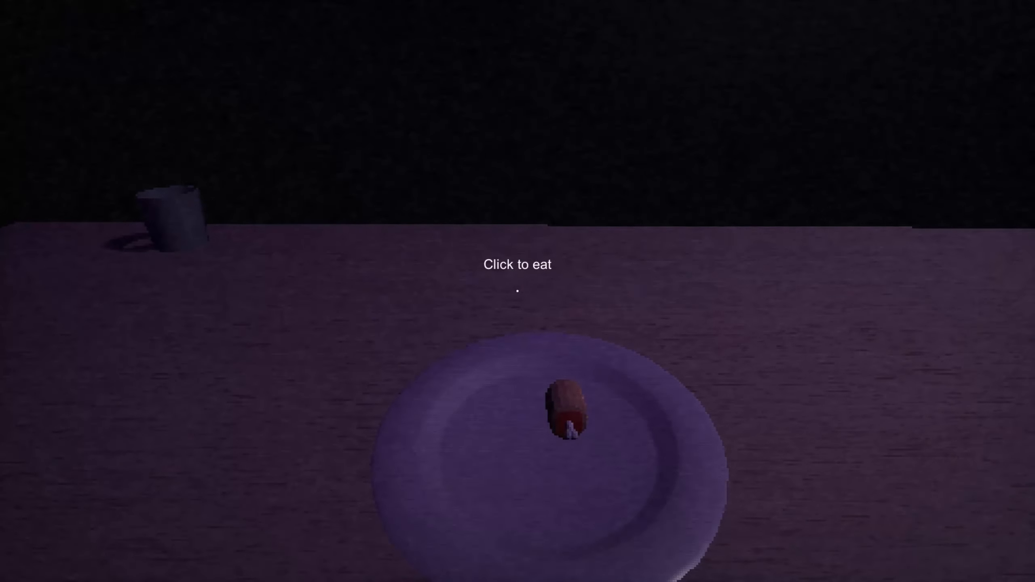
{"action": "left_click", "coordinate": [567, 410]}
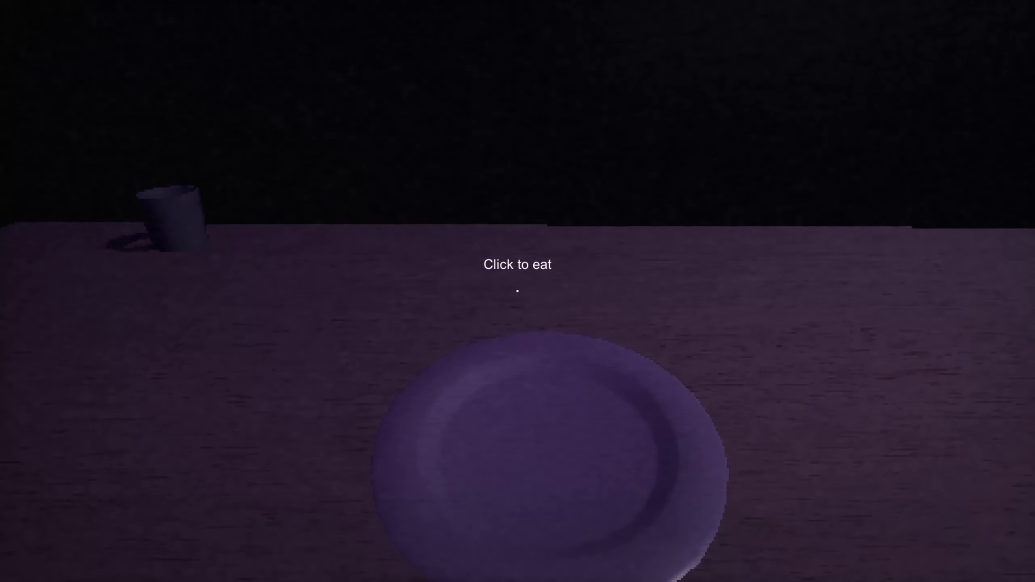
{"action": "left_click", "coordinate": [516, 287]}
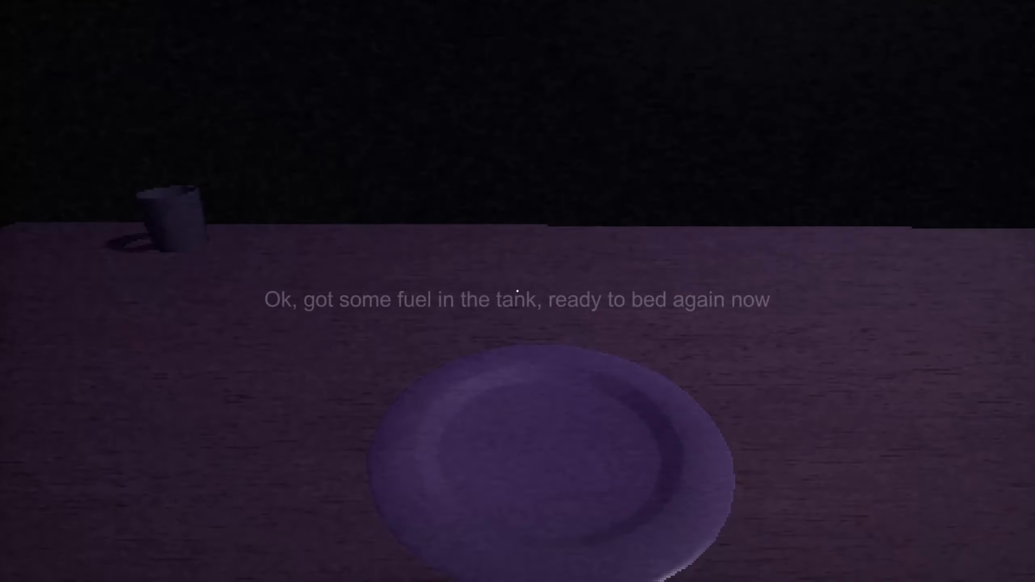
{"action": "mouse_move", "coordinate": [518, 291]}
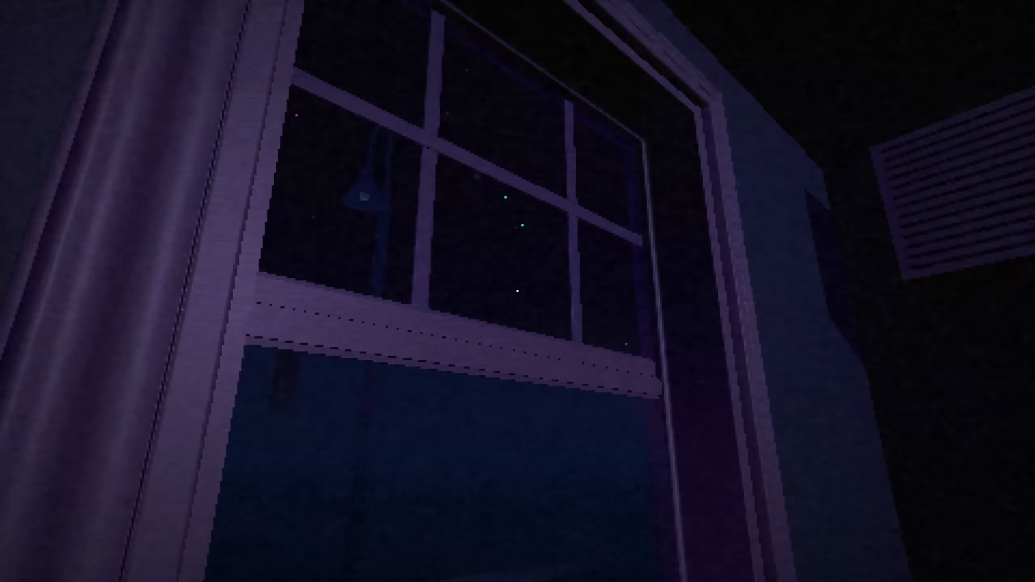
{"action": "mouse_move", "coordinate": [518, 291]}
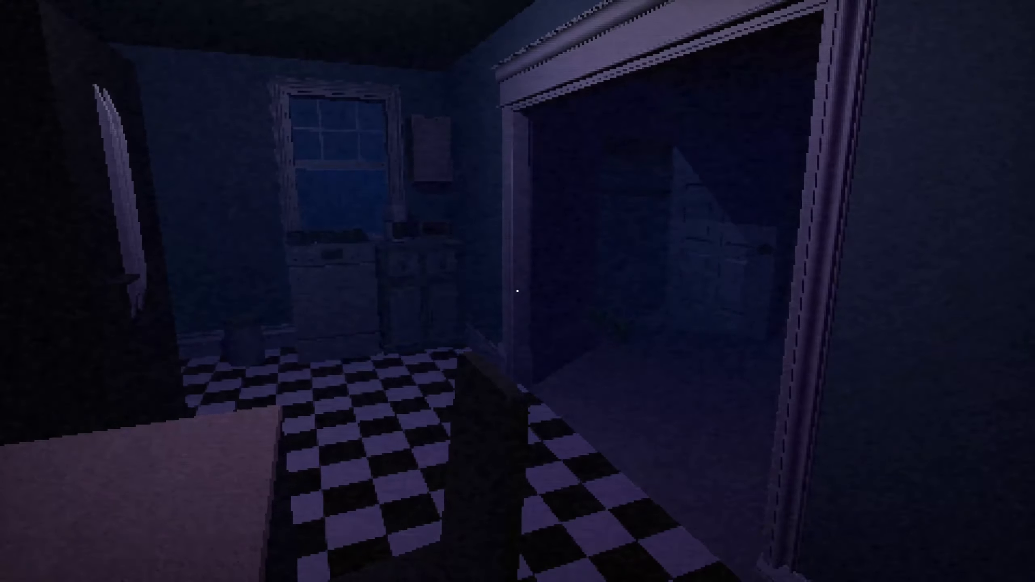
{"action": "mouse_move", "coordinate": [517, 291]}
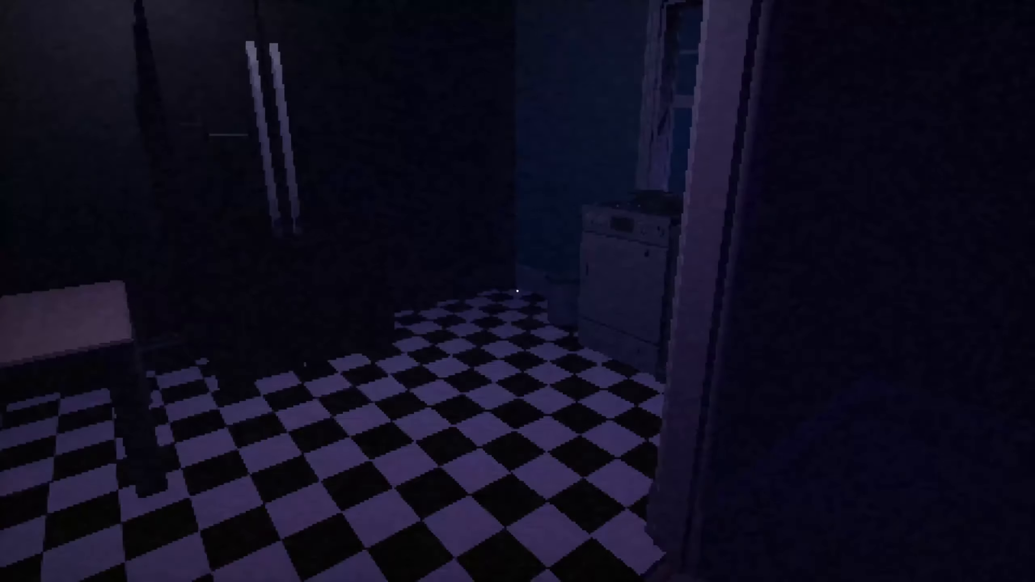
{"action": "mouse_move", "coordinate": [518, 291]}
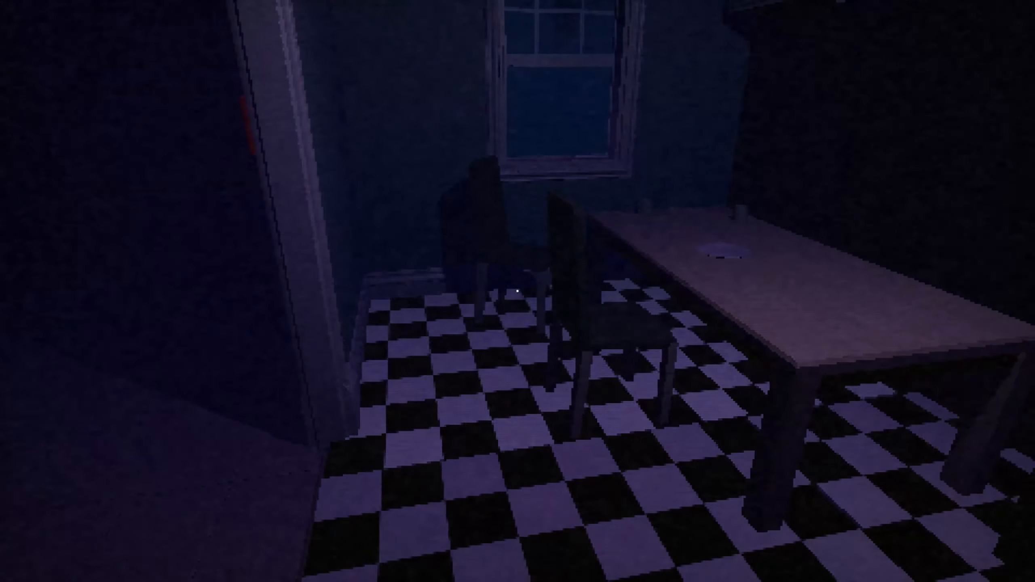